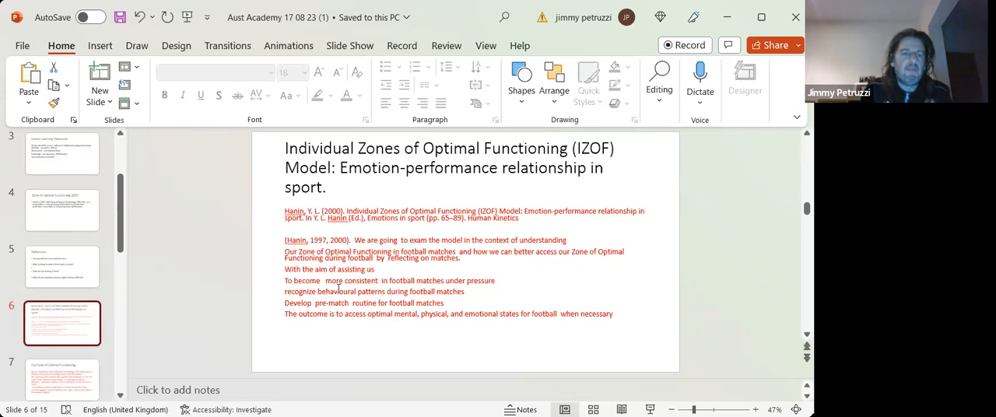
pyautogui.click(62, 268)
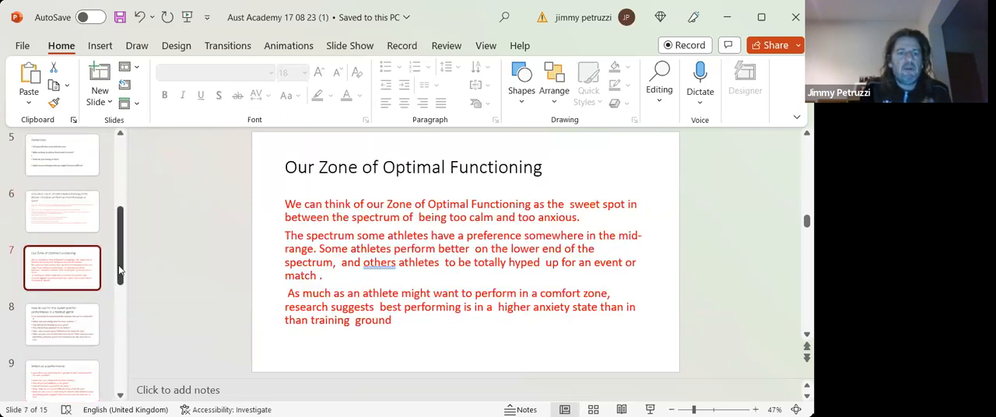
pyautogui.scroll(3)
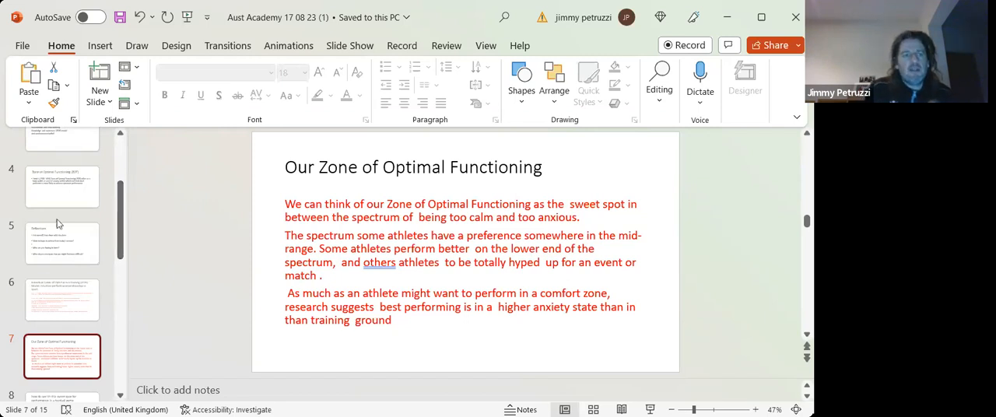
pyautogui.click(62, 298)
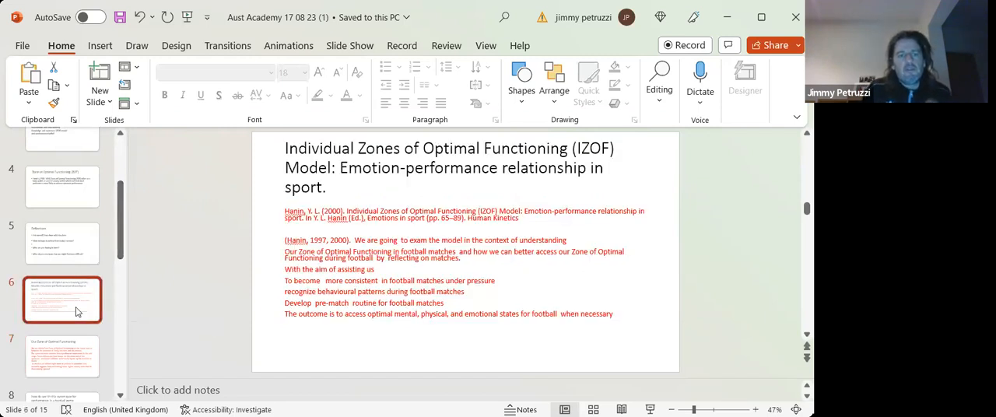